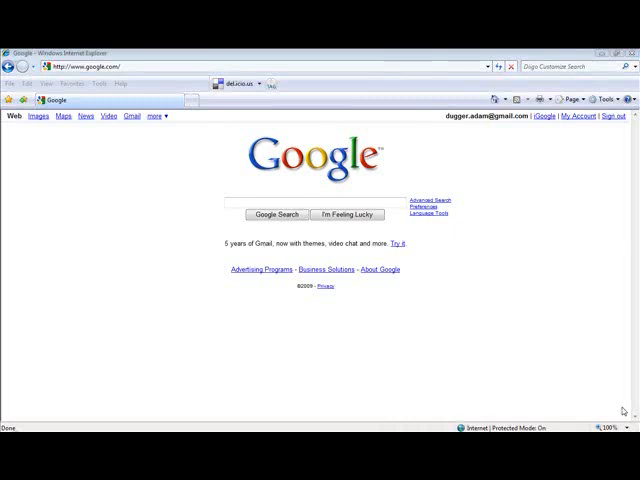
mouse_move(568, 352)
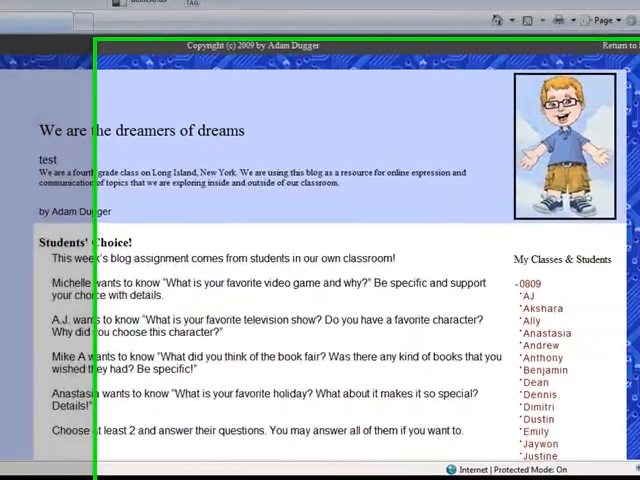
- Scroll down through the class's Students' Choice post toward the class roster
scroll(down, 3)
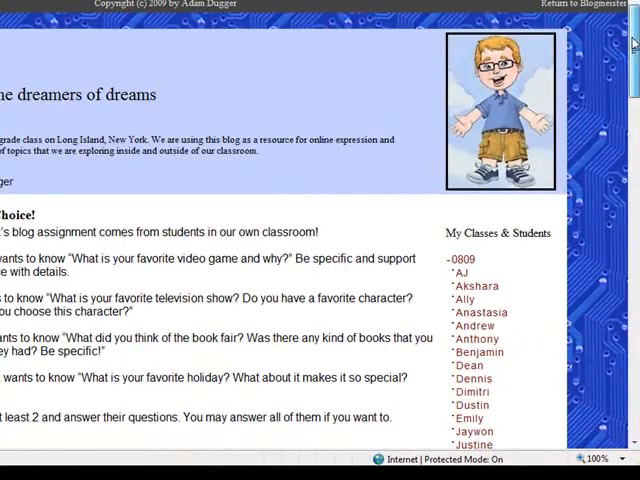
scroll(down, 3)
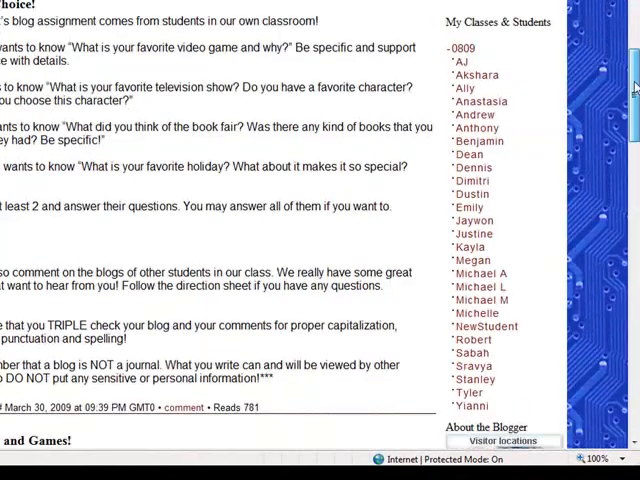
scroll(down, 3)
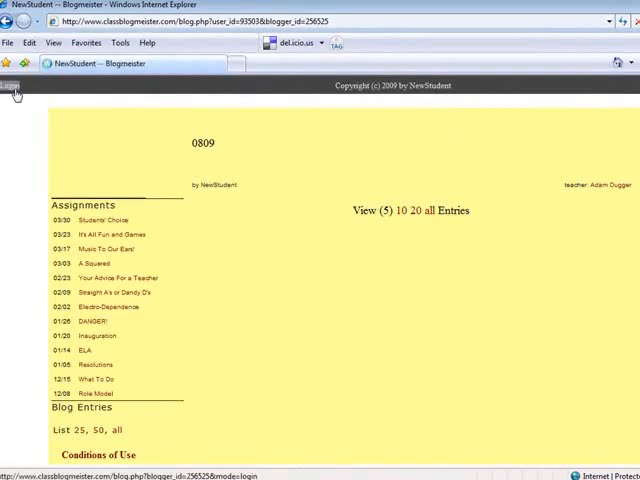
- Log in to the blog as NewStudent with the student's username and password
click(10, 82)
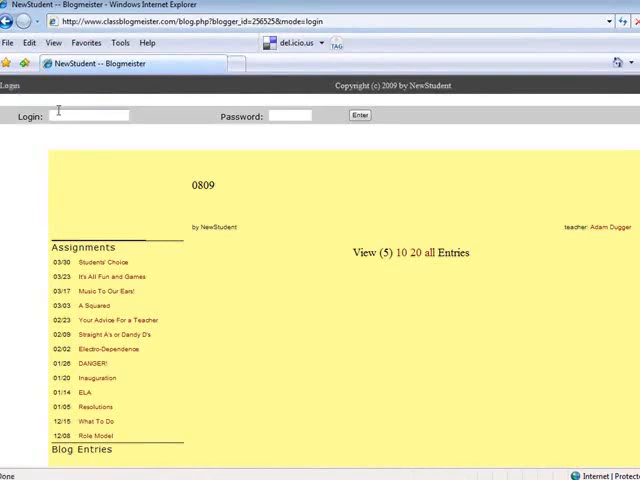
text(Ne)
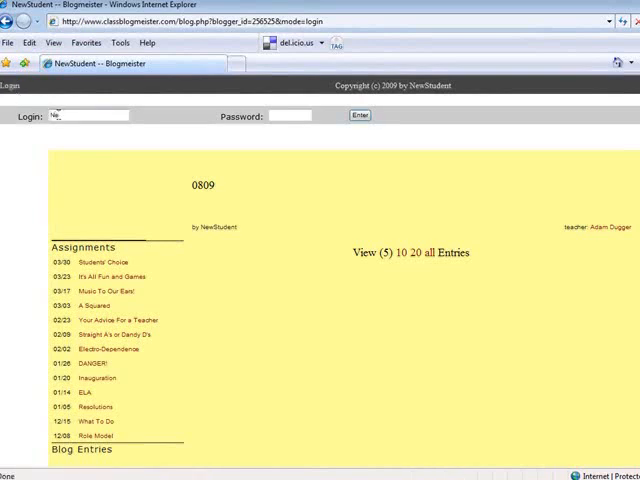
text(NewStudent)
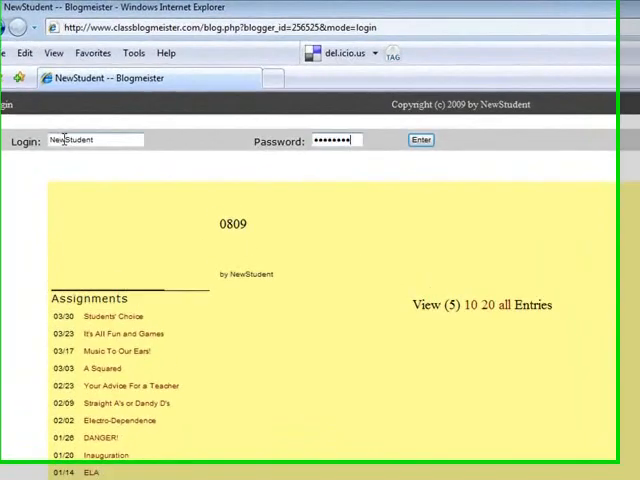
click(420, 140)
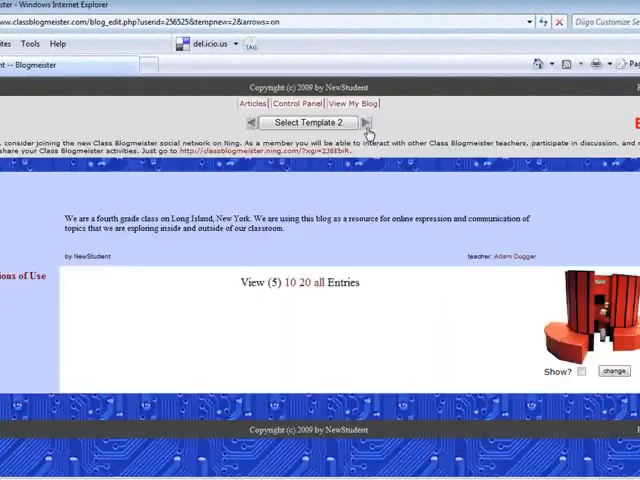
- Cycle through template designs toward the colourful swirling Template 4
click(366, 122)
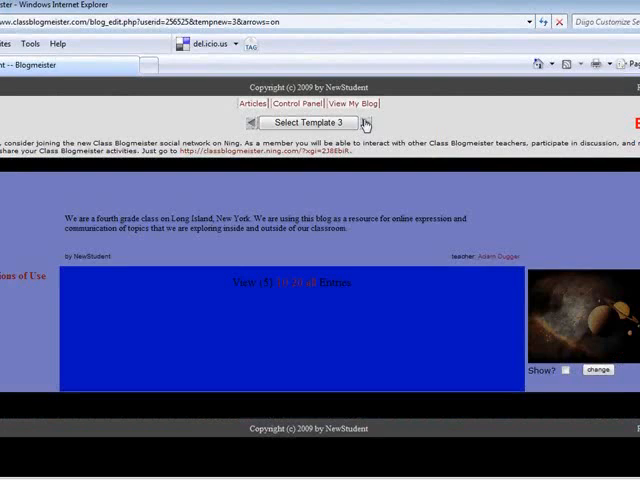
click(366, 122)
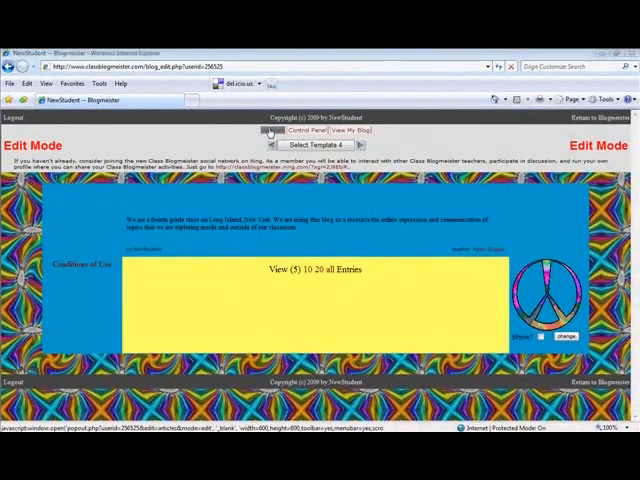
- Start a new article titled 'Any Old Title' with body 'This is any old text'
click(268, 130)
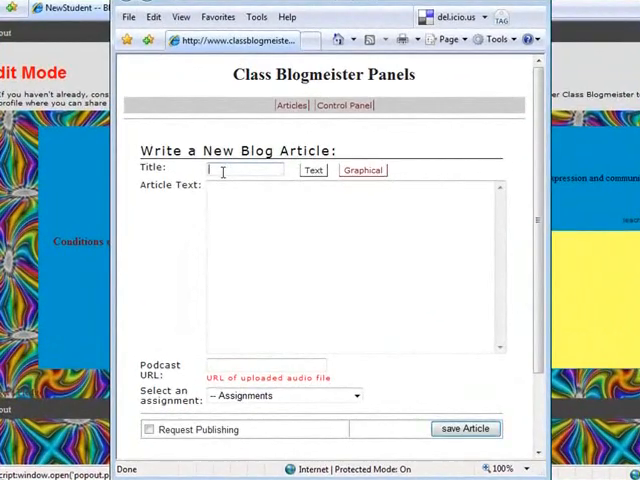
text(Any Old Title)
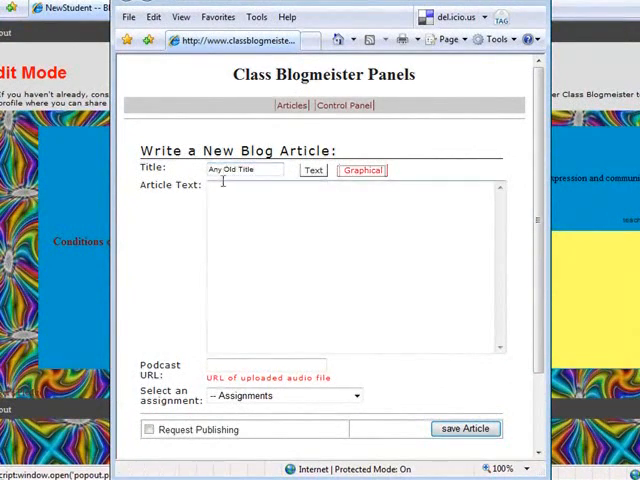
text(This is)
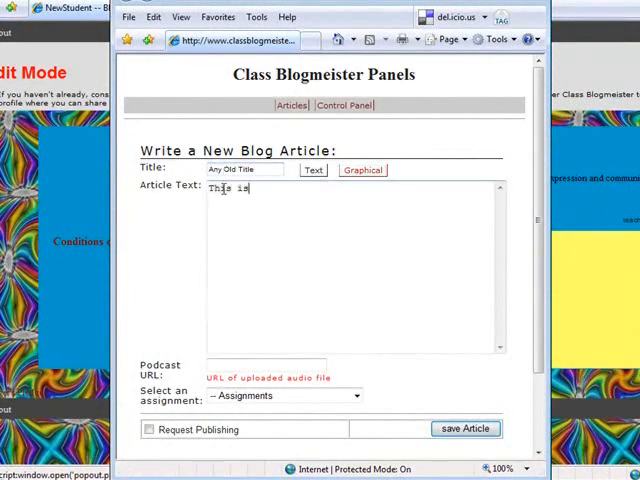
text(any old text for my arti)
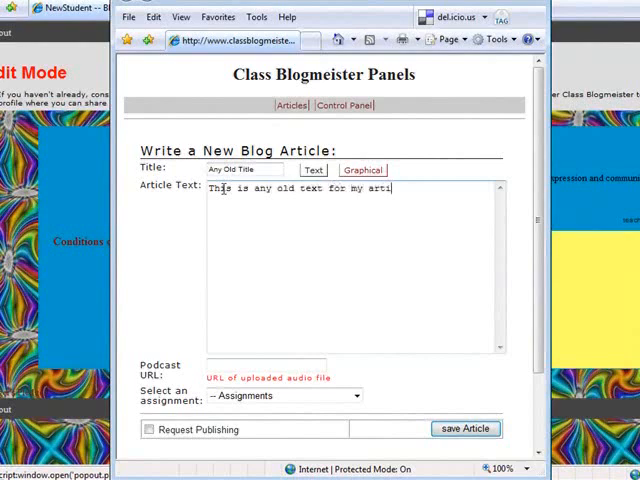
- Assign the article, tick Request Publishing and save it for posting
scroll(down, 3)
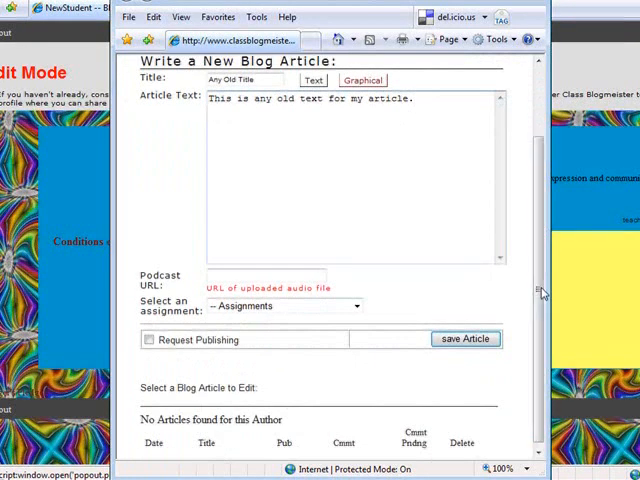
click(356, 306)
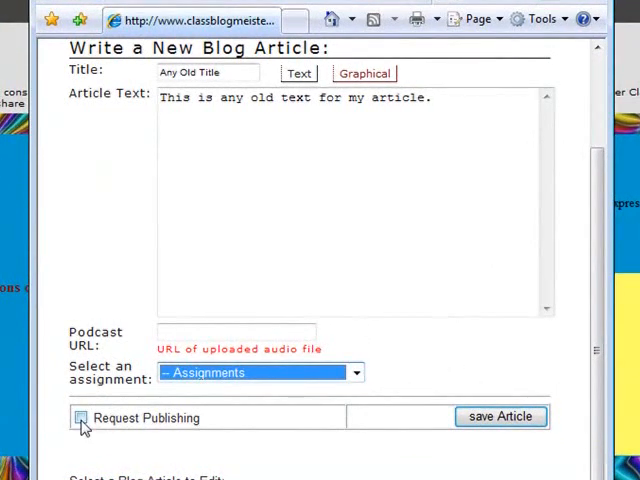
click(76, 418)
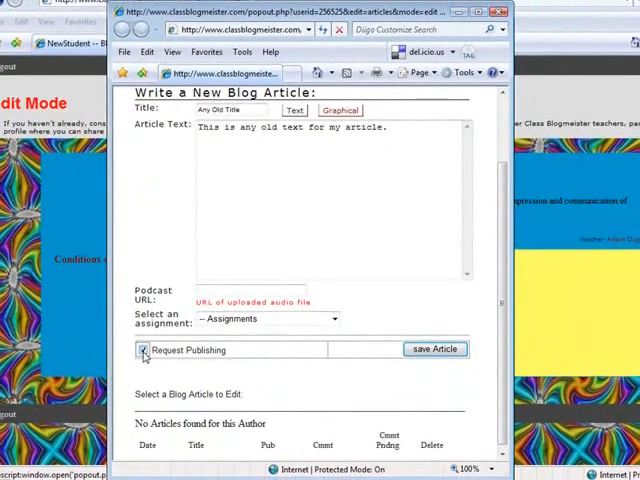
click(142, 350)
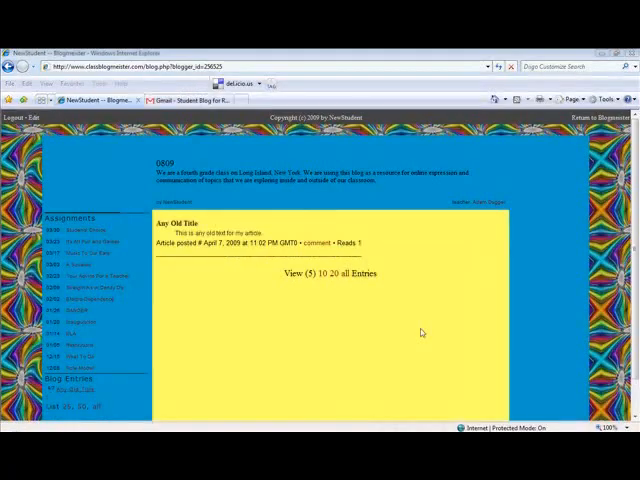
mouse_move(228, 274)
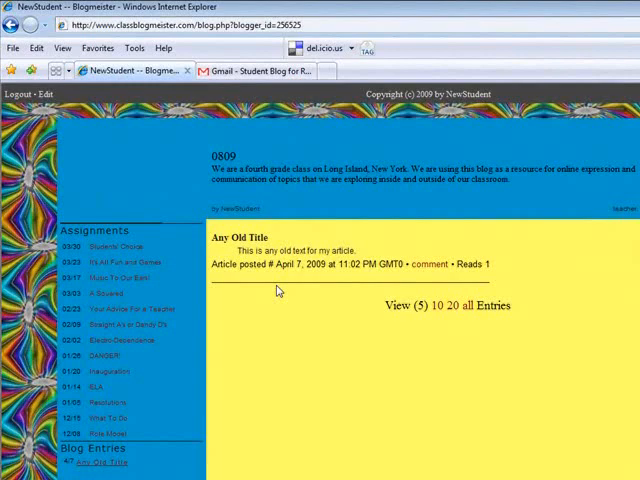
mouse_move(492, 264)
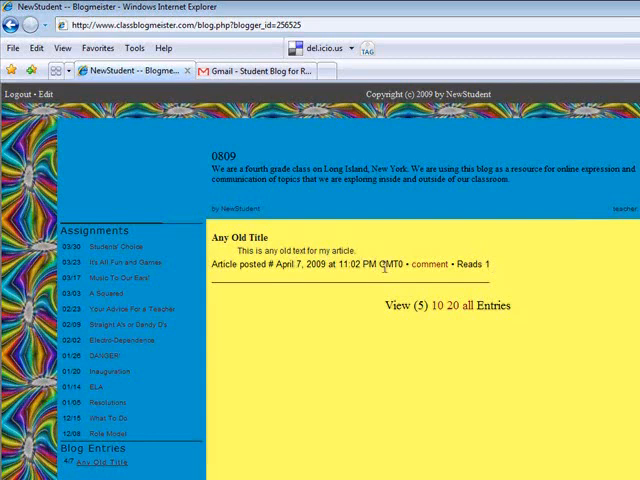
mouse_move(426, 268)
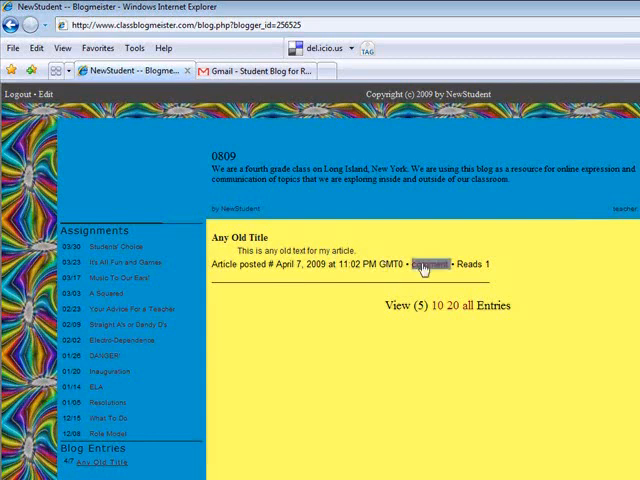
- Open the comment link under the 'Any Old Title' article
click(432, 264)
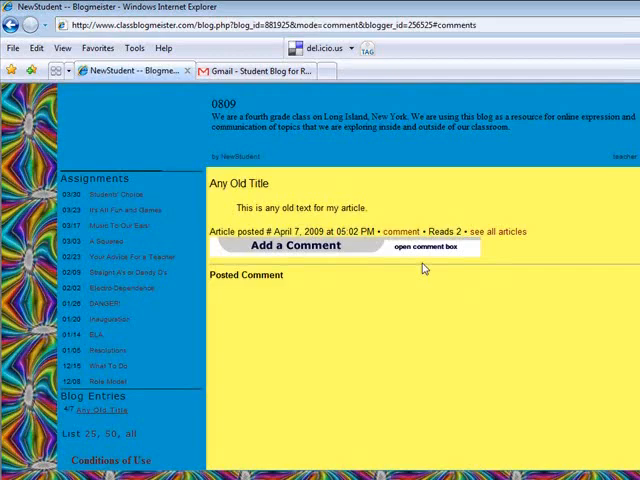
- Fill the comment form with name AnotherStudent and blog address '?blog_id=881925'
click(290, 244)
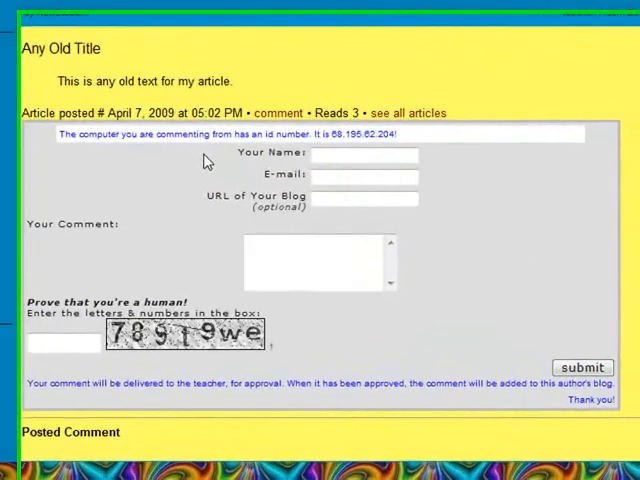
click(362, 156)
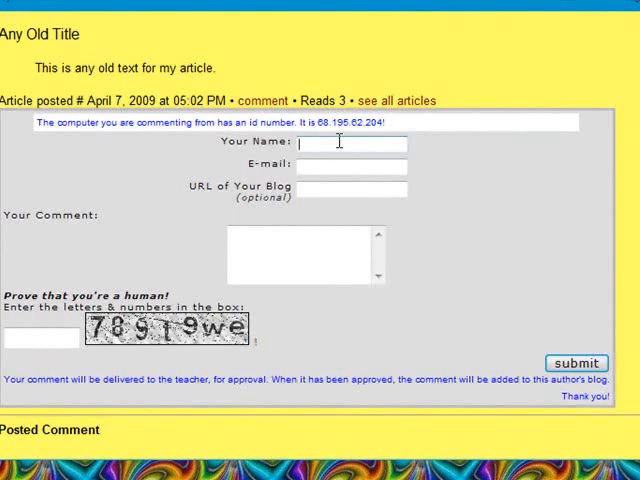
text(AnotherStudent)
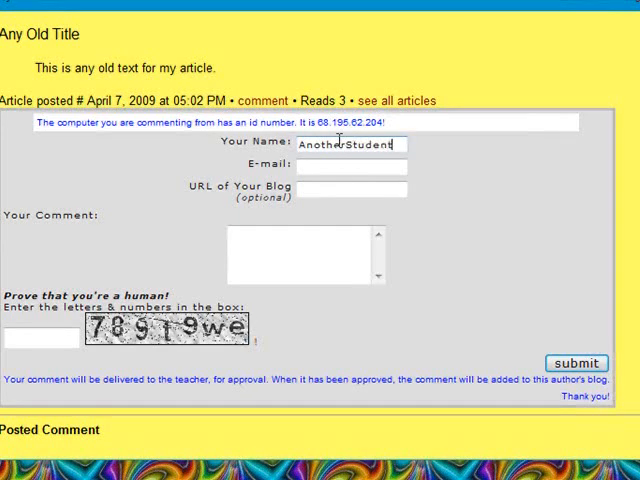
click(352, 188)
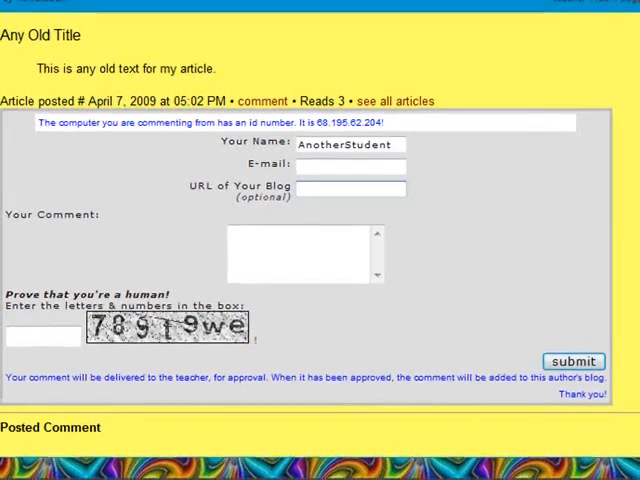
text(?blog_id=881925)
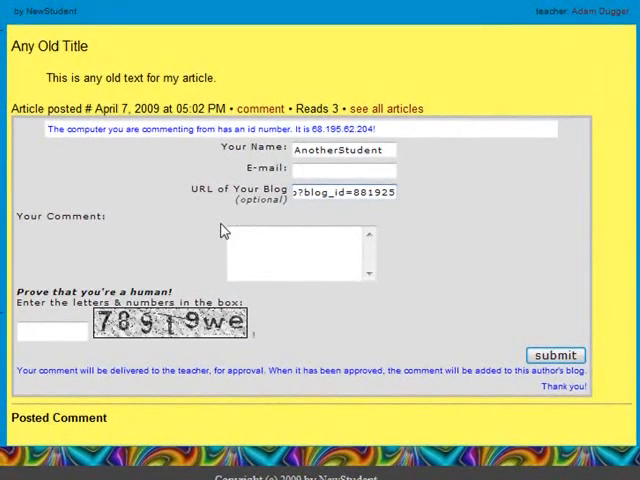
- Write the comment 'I think that this is great!' and enter the verification letters
text(I think that this is great!)
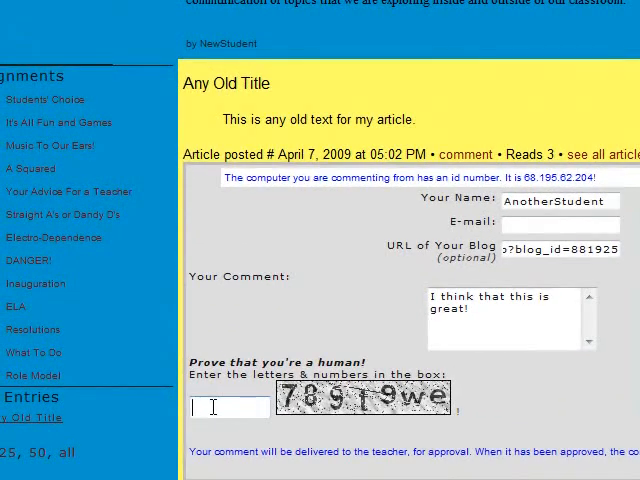
text(789)
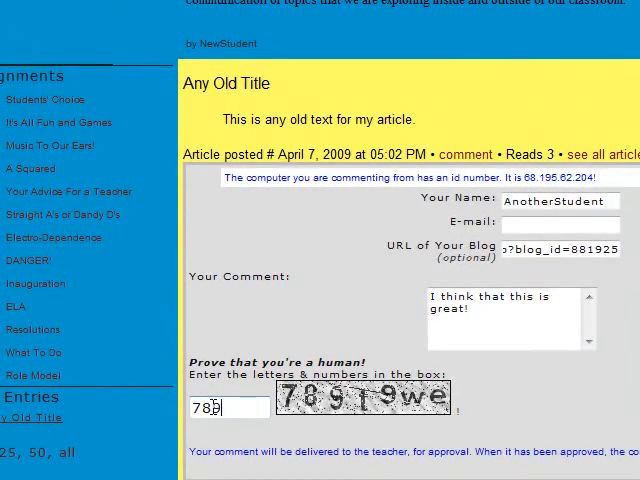
text(t9)
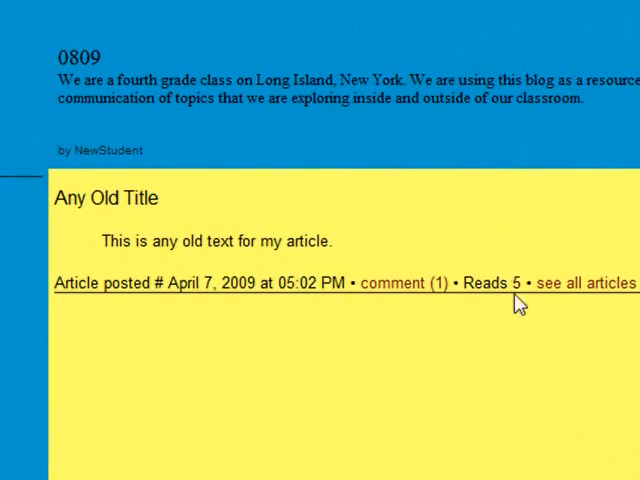
mouse_move(476, 332)
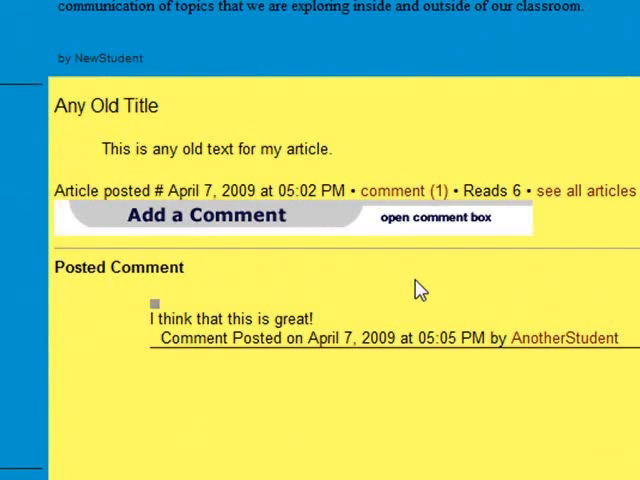
- Select the commenter name AnotherStudent on the posted comment under the article
double_click(560, 338)
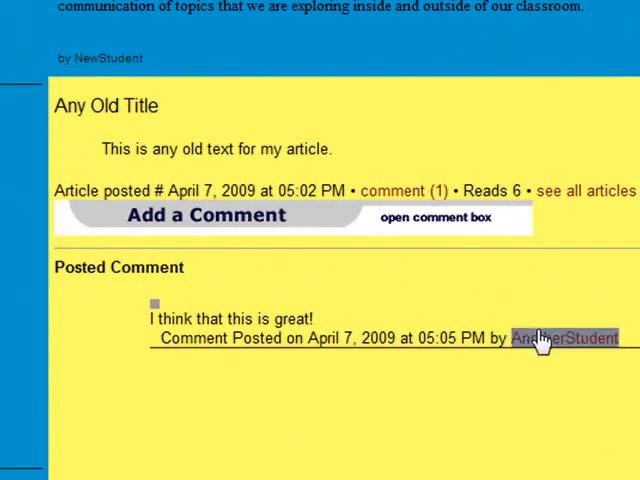